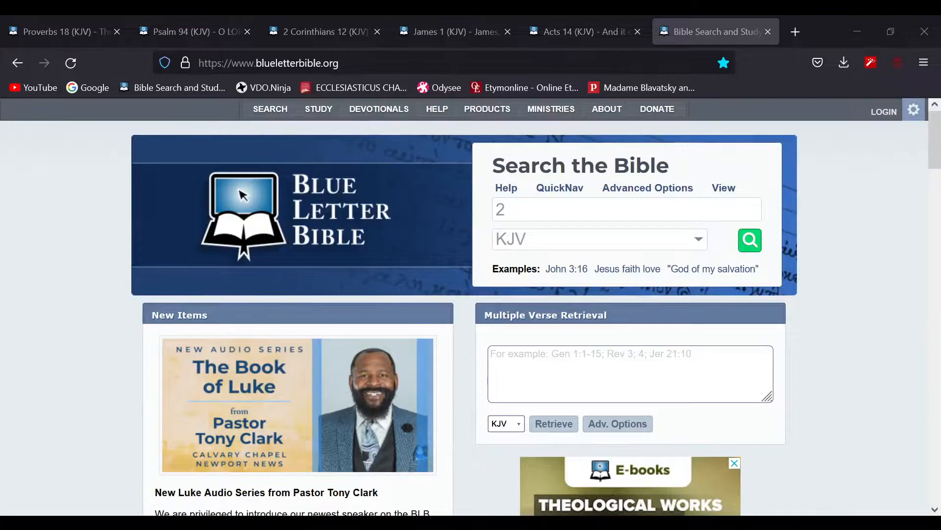
Leave the search homepage and switch to the Proverbs 18 KJV tab
left_click(626, 209)
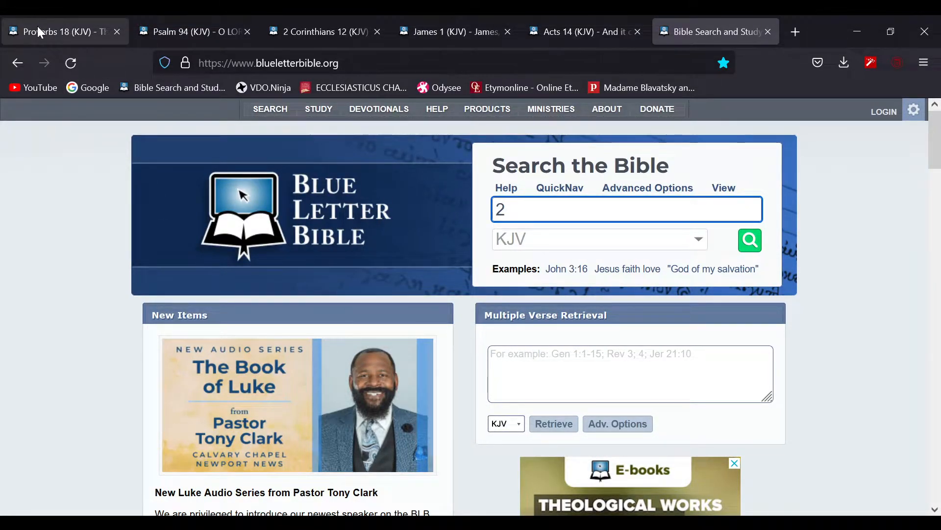
left_click(60, 31)
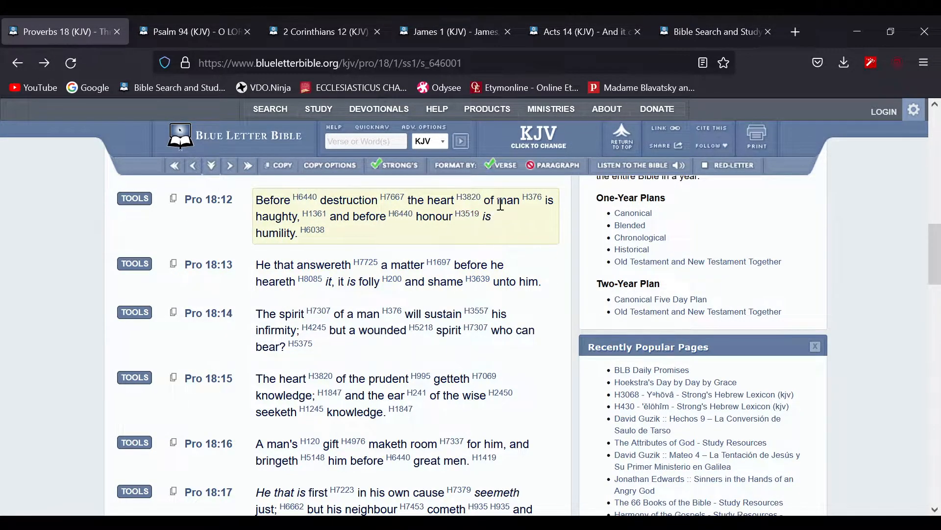
mouse_move(391, 273)
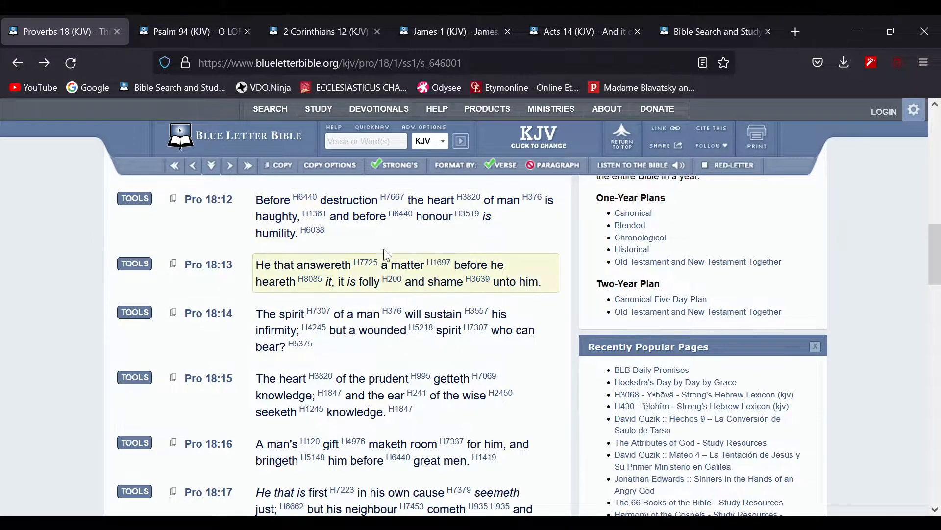
mouse_move(390, 199)
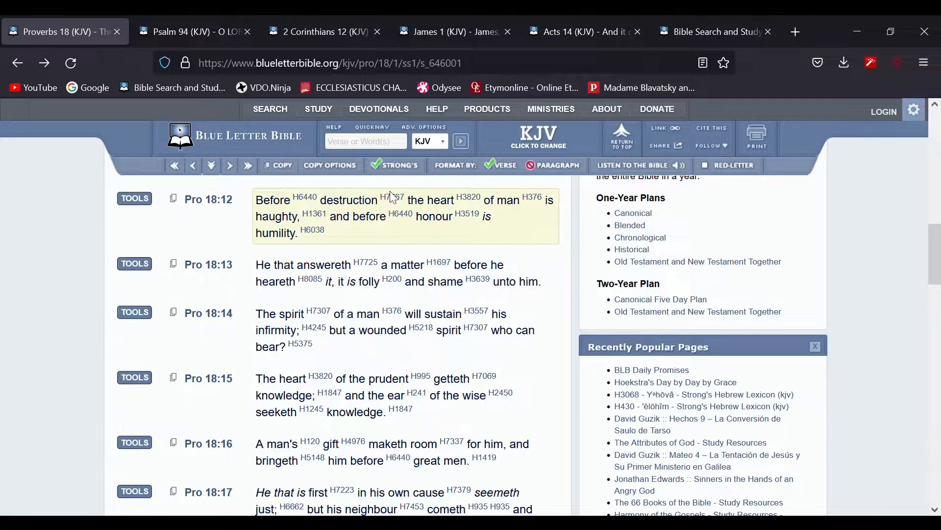
mouse_move(391, 197)
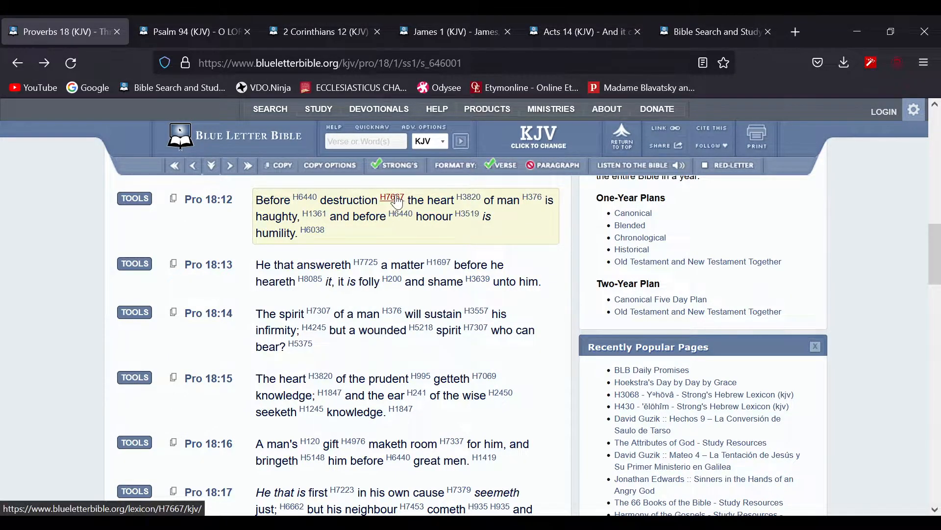
View Strong's H7667 (šeḇar, destruction) from Proverbs 18:12, then return to the chapter
left_click(389, 199)
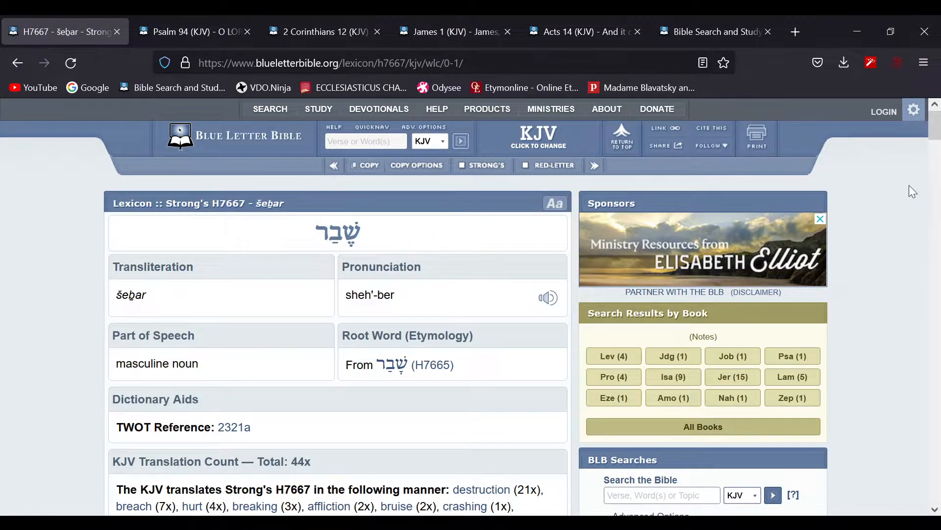
scroll("down", 3)
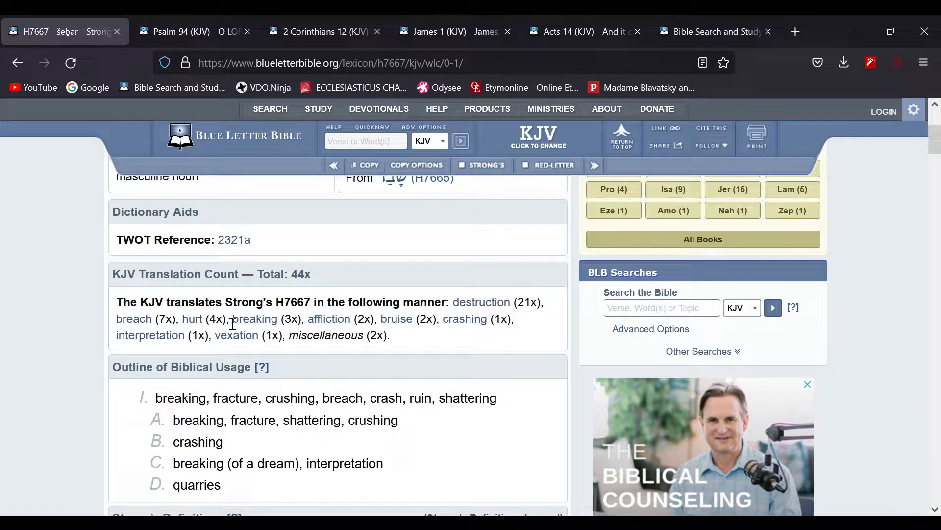
mouse_move(332, 329)
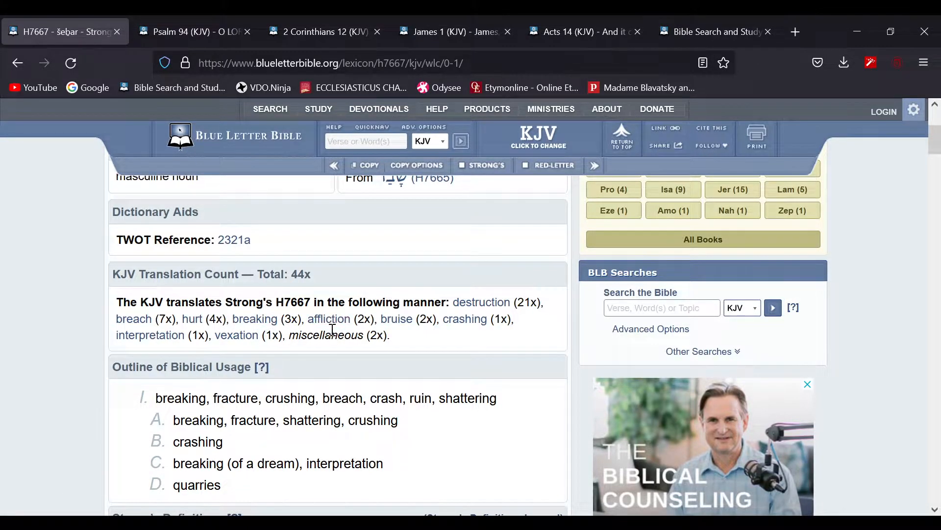
mouse_move(401, 342)
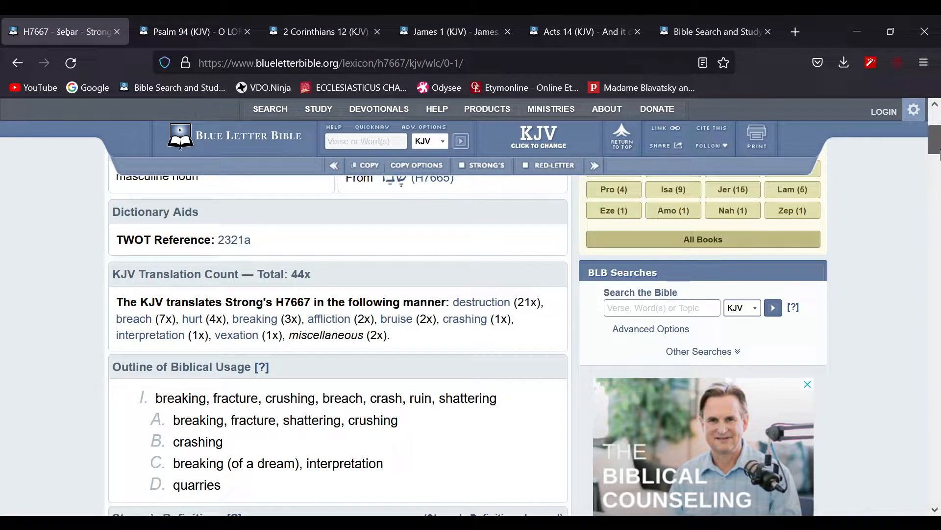
scroll("up", 3)
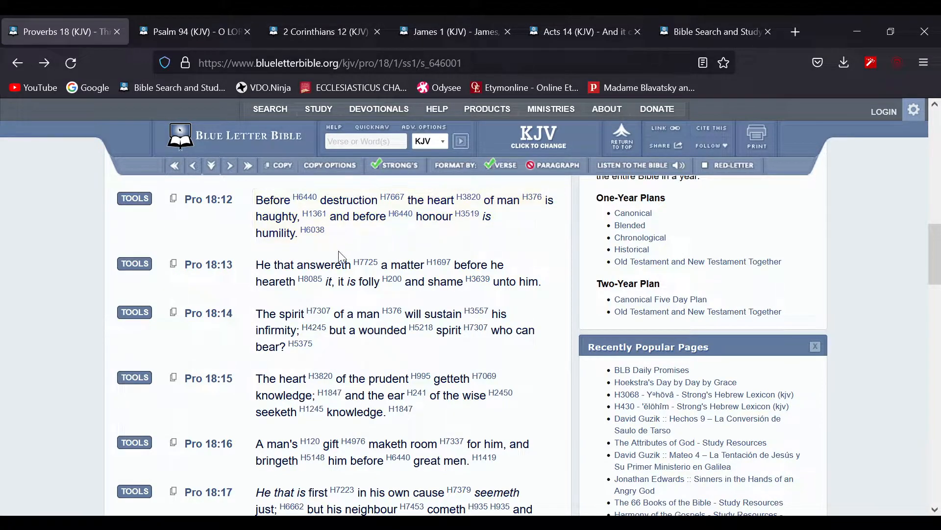
mouse_move(252, 260)
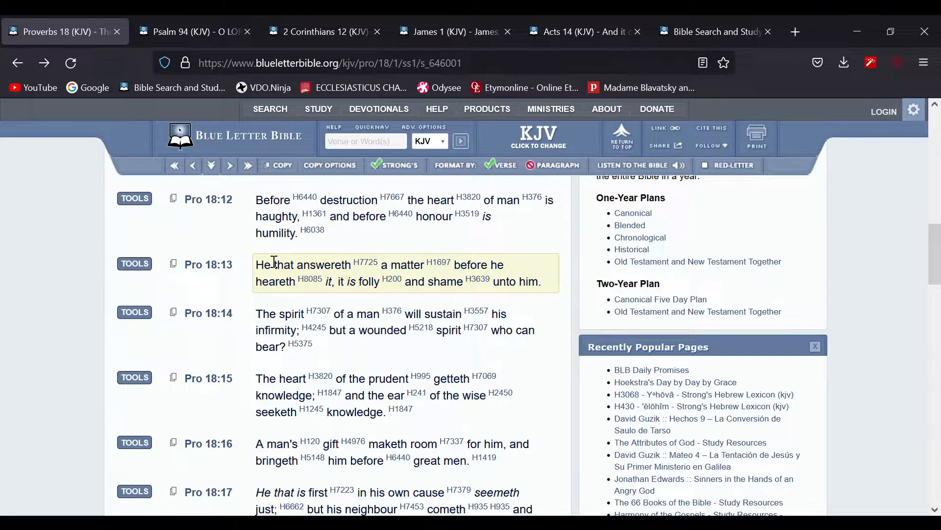
Read Psalm 94:11–17 in its KJV tab, then move to the 2 Corinthians 12 tab
left_click(193, 31)
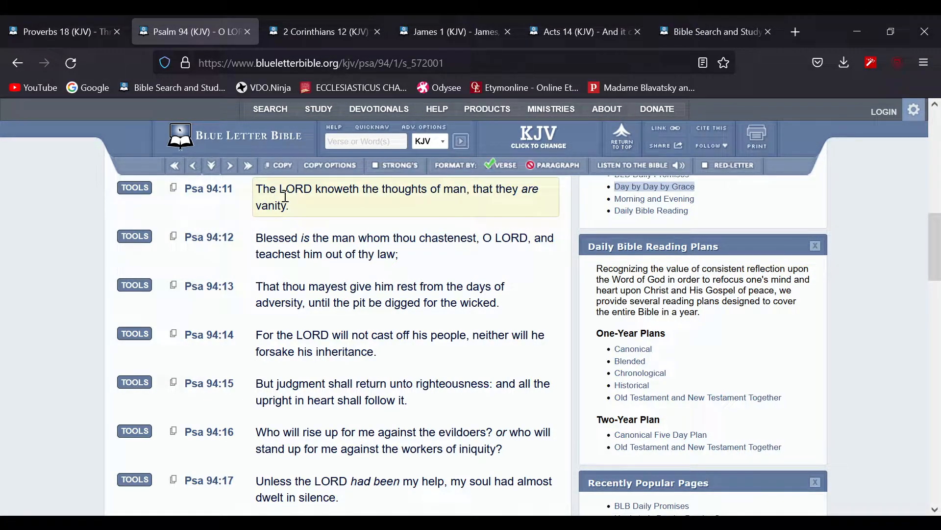
mouse_move(483, 209)
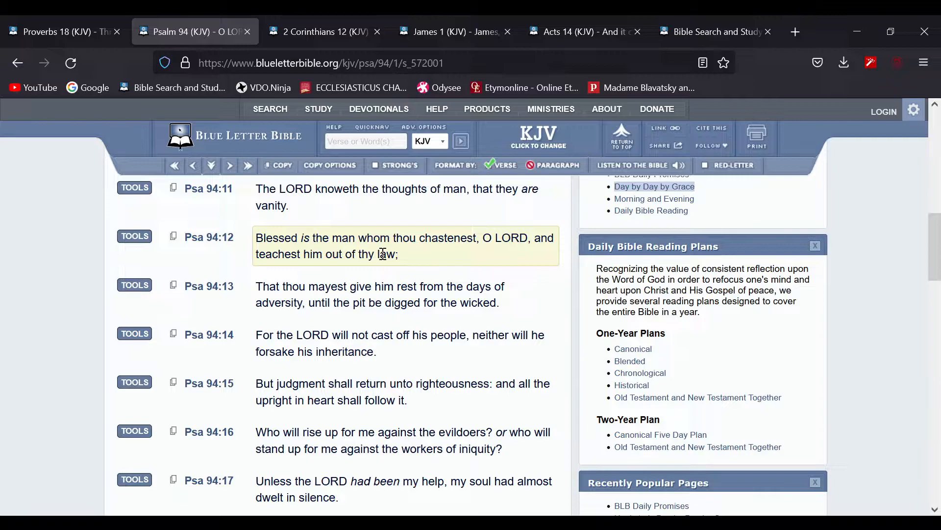
mouse_move(486, 252)
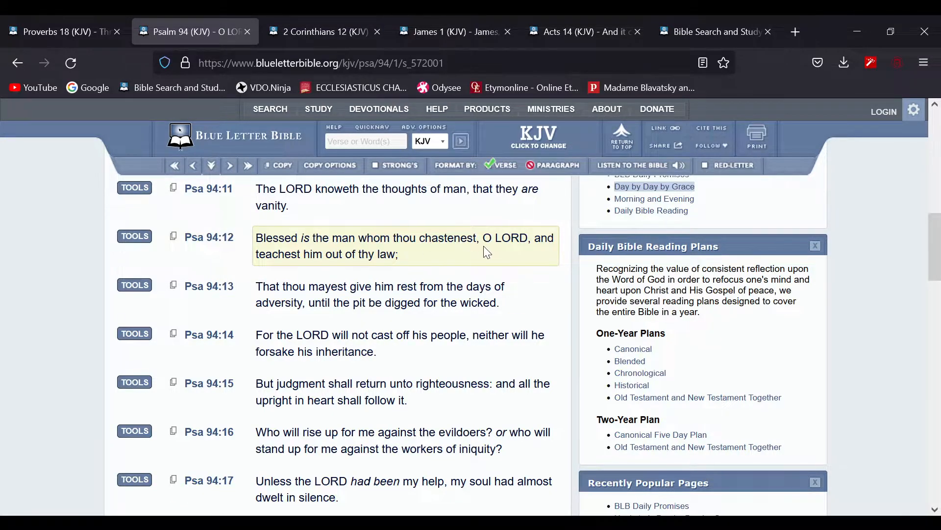
mouse_move(519, 234)
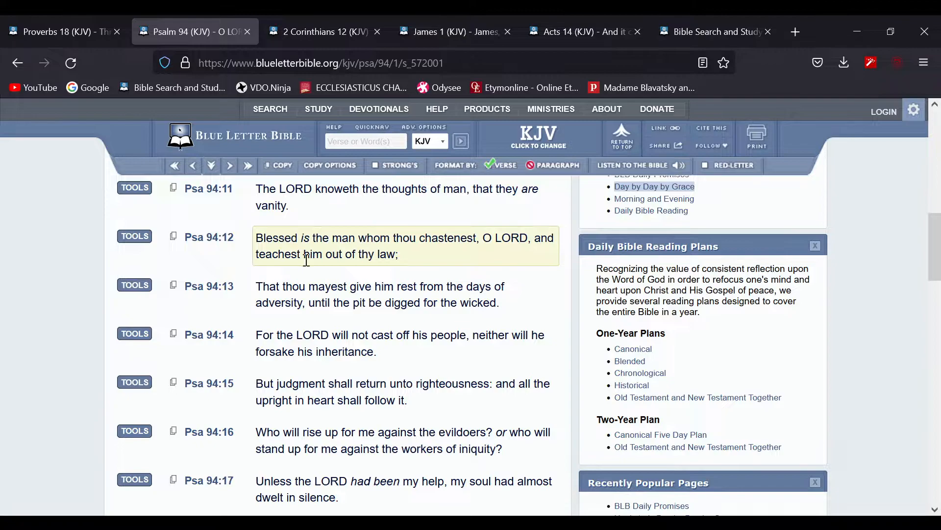
mouse_move(372, 235)
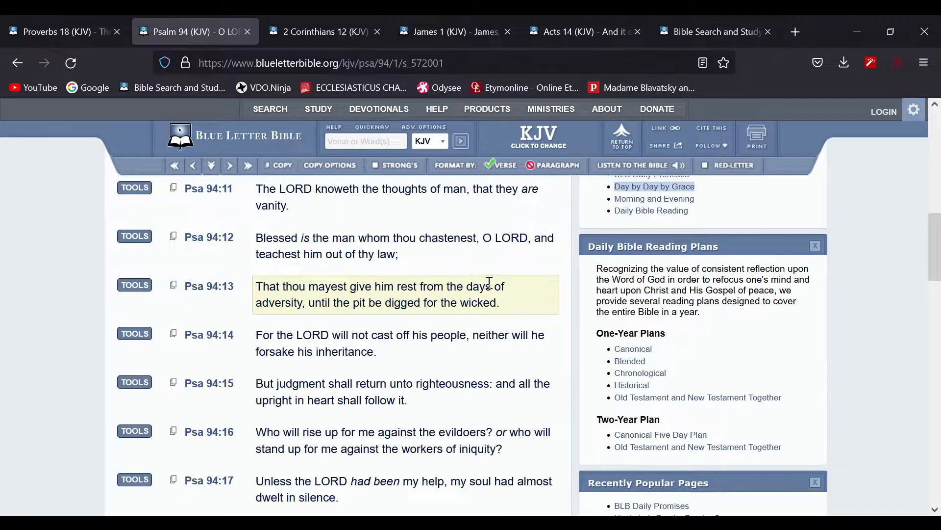
mouse_move(509, 318)
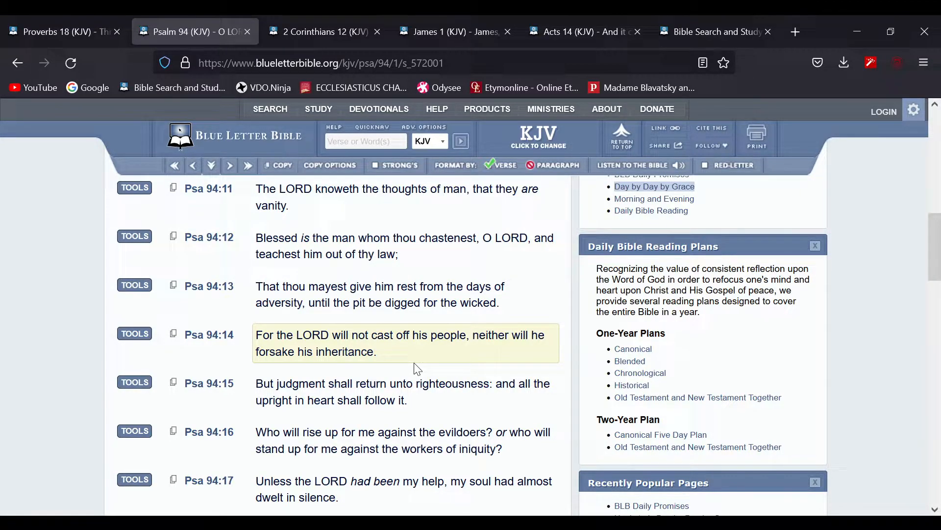
mouse_move(413, 326)
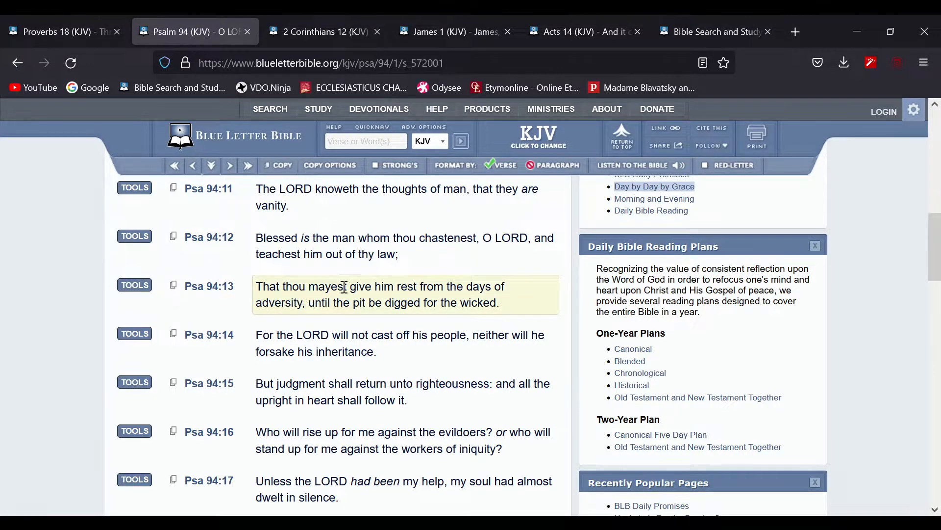
mouse_move(438, 300)
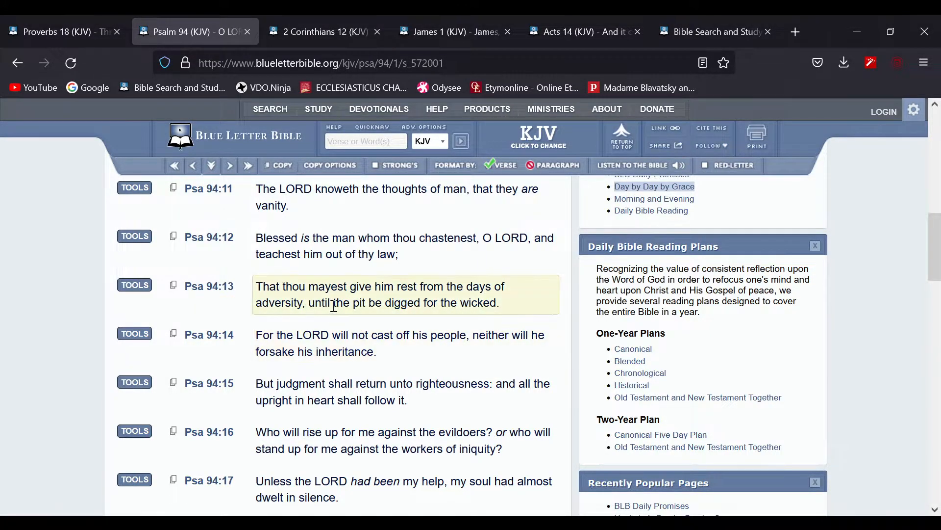
mouse_move(469, 334)
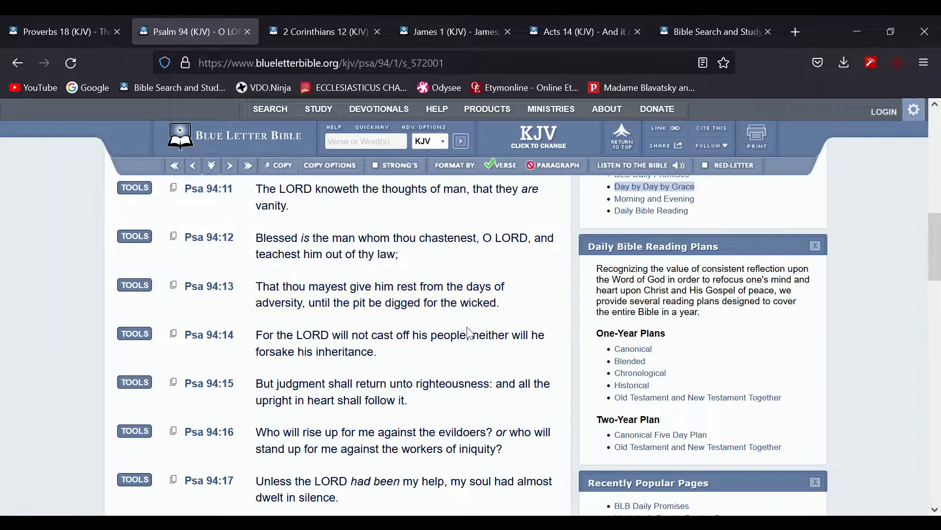
left_click(399, 343)
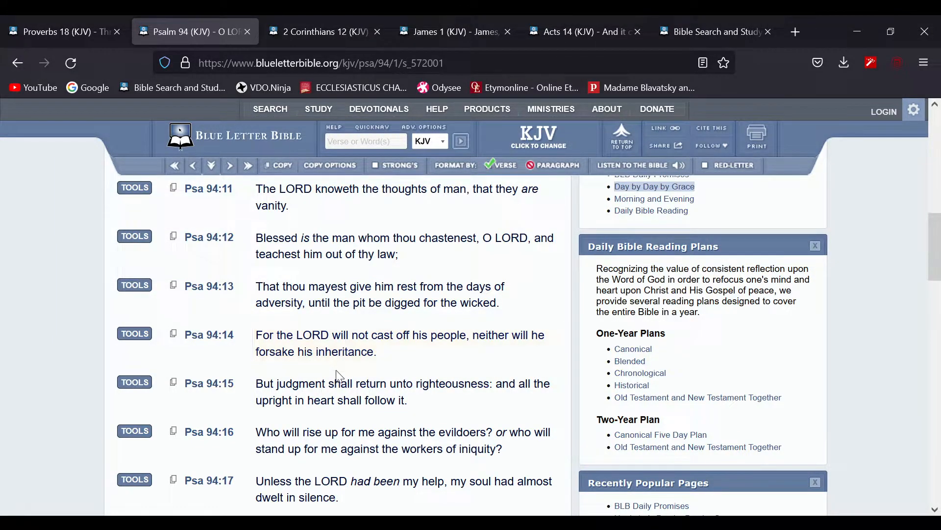
left_click(324, 31)
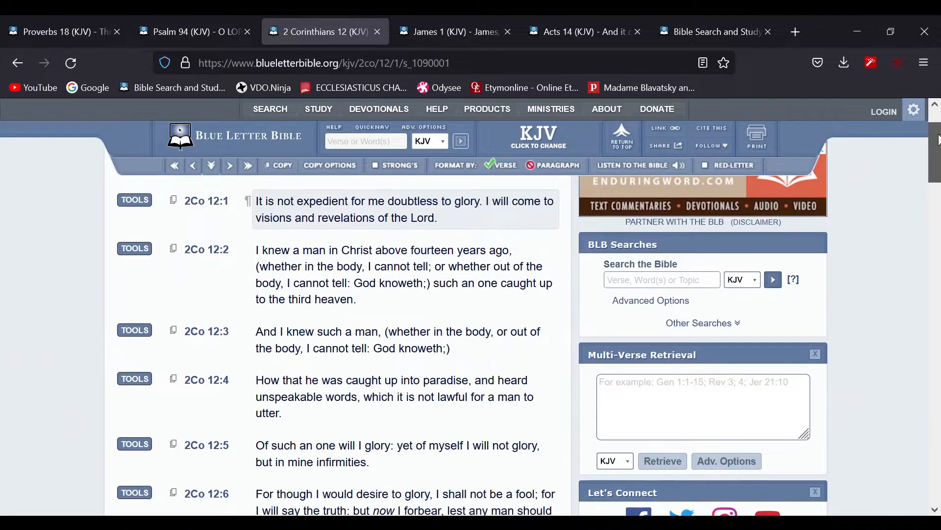
scroll("down", 3)
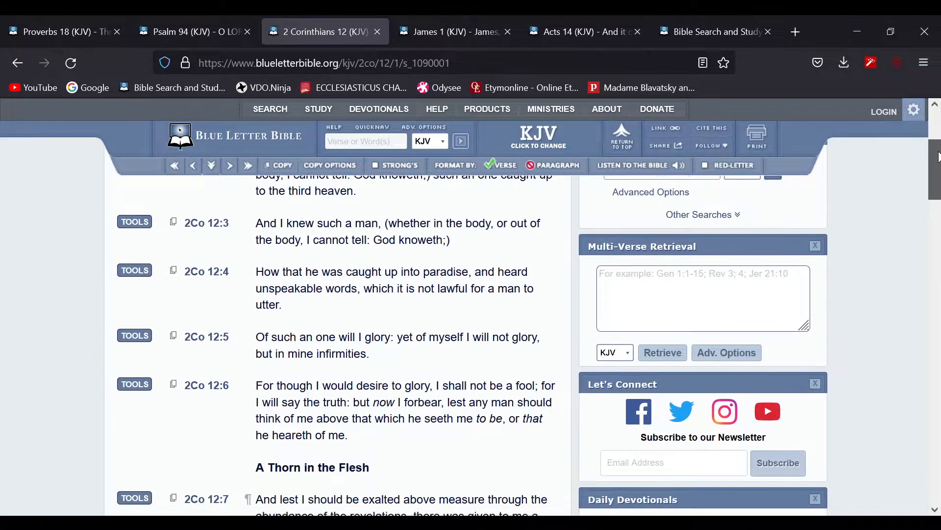
scroll("down", 3)
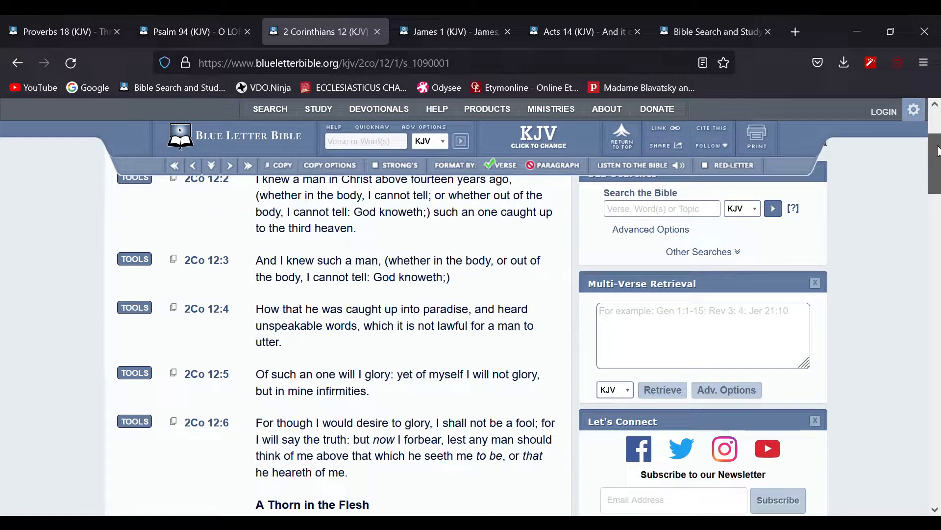
scroll("down", 3)
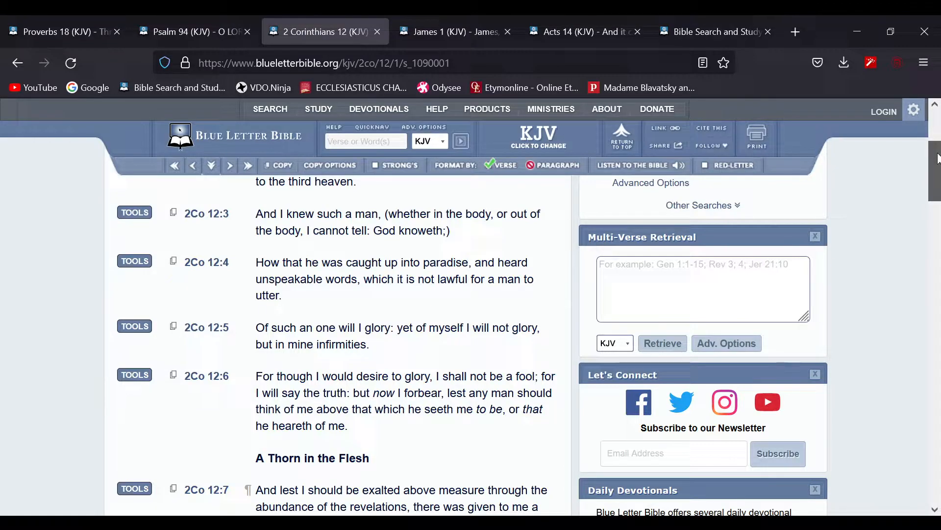
scroll("down", 3)
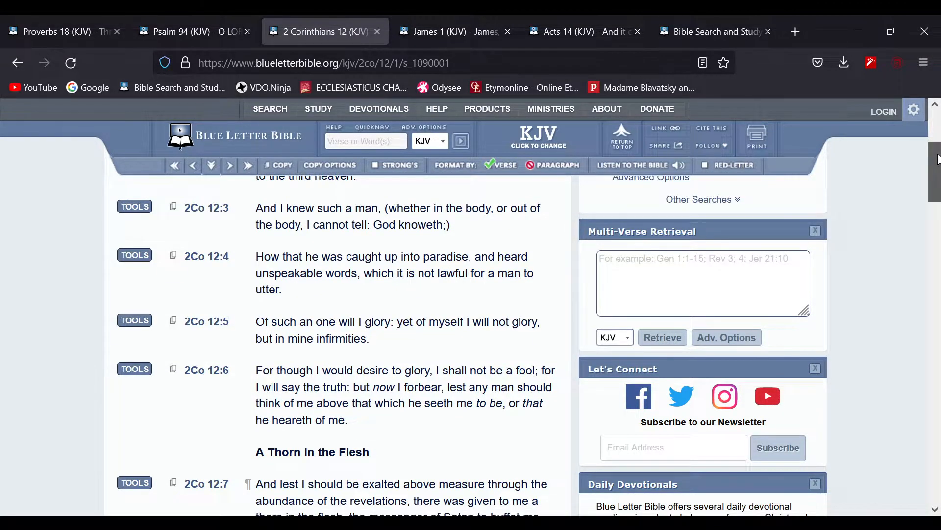
scroll("down", 3)
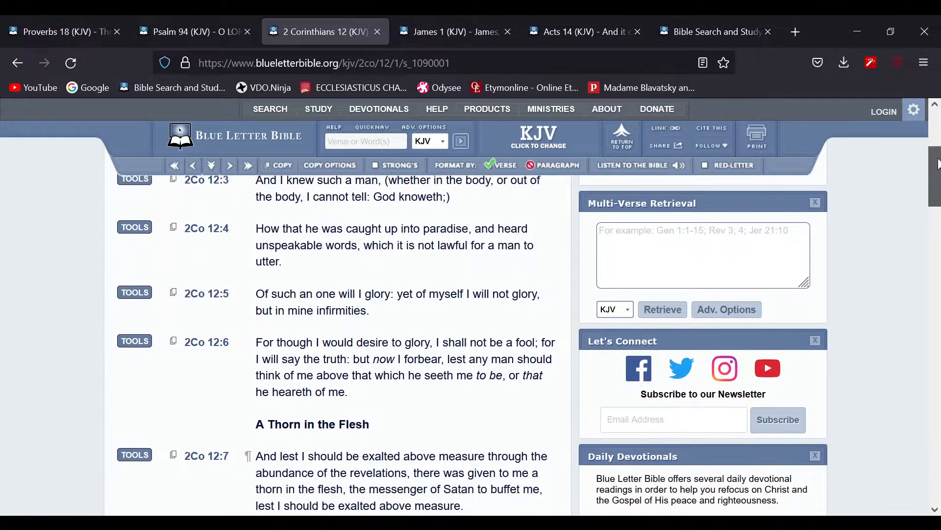
scroll("down", 3)
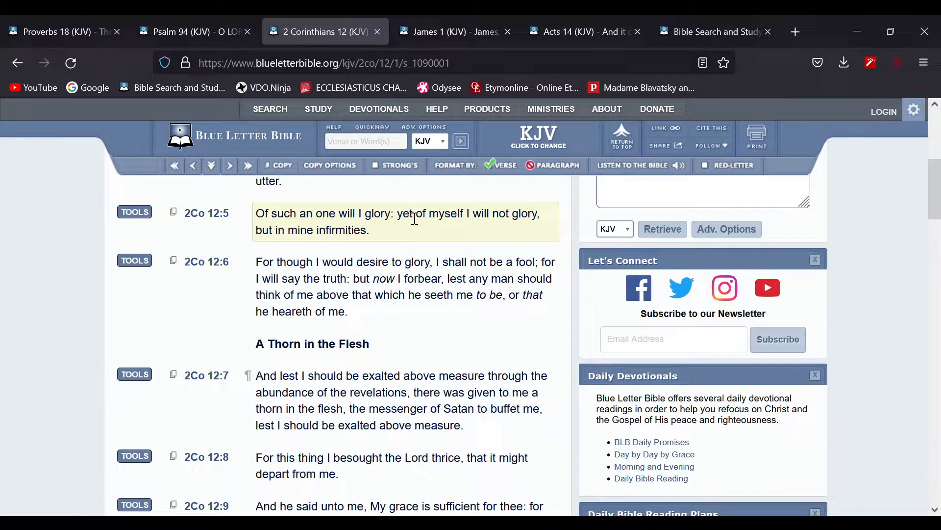
mouse_move(507, 217)
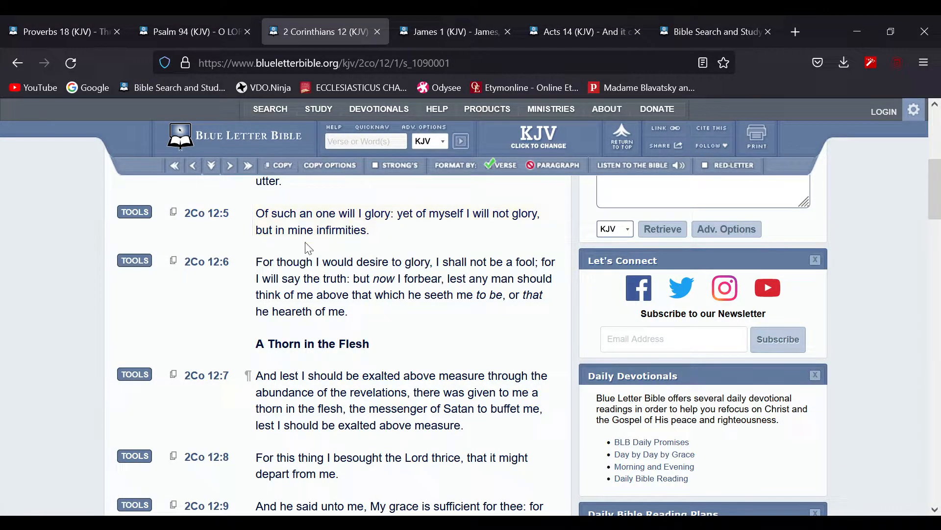
left_click(402, 286)
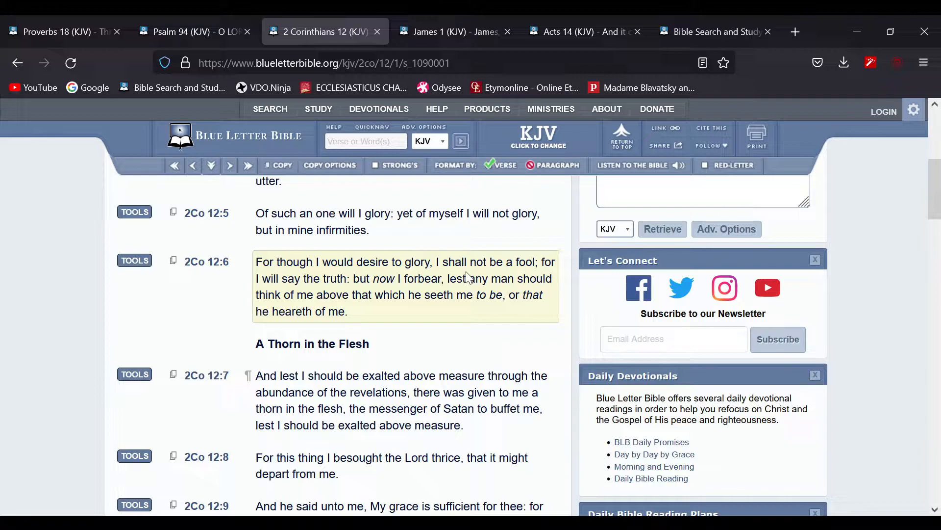
mouse_move(462, 252)
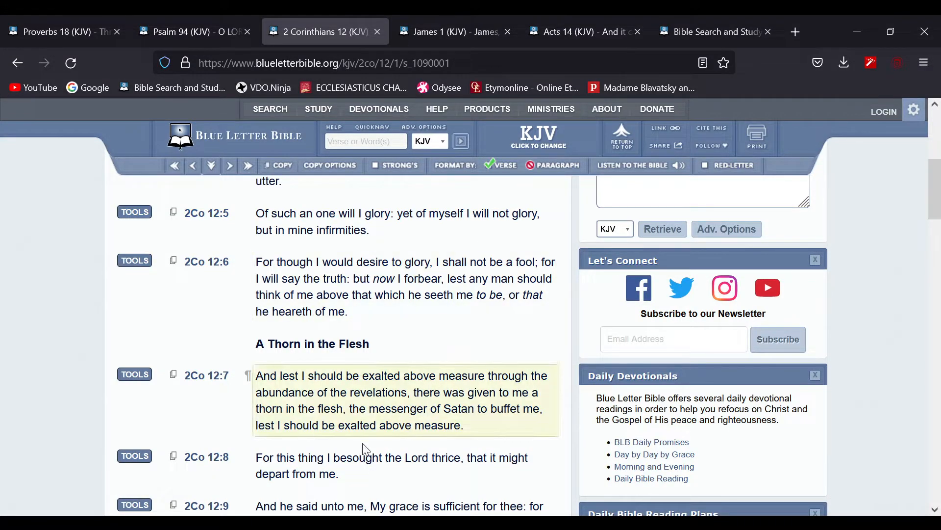
mouse_move(375, 369)
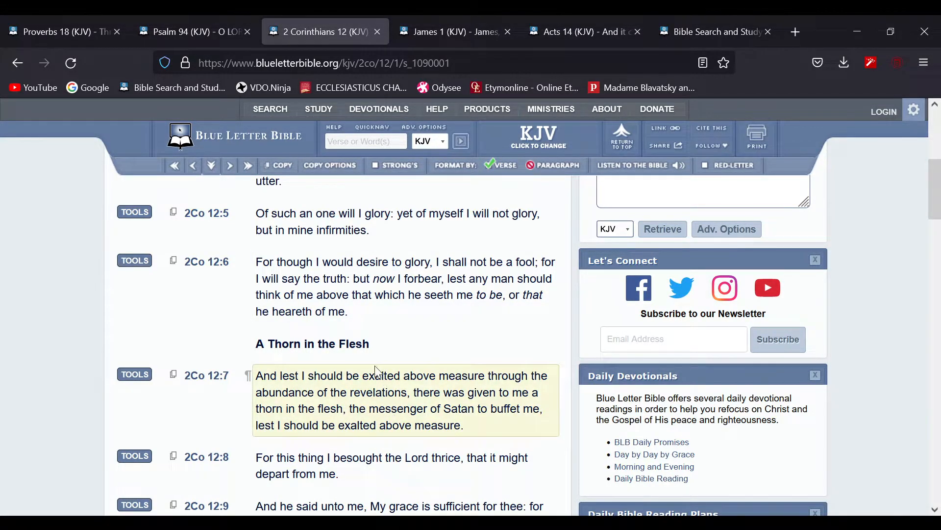
mouse_move(420, 415)
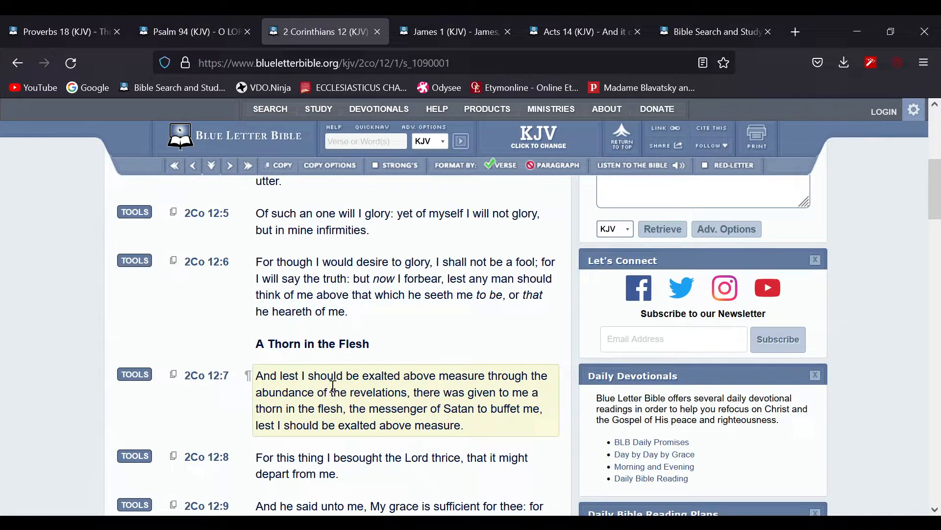
mouse_move(402, 370)
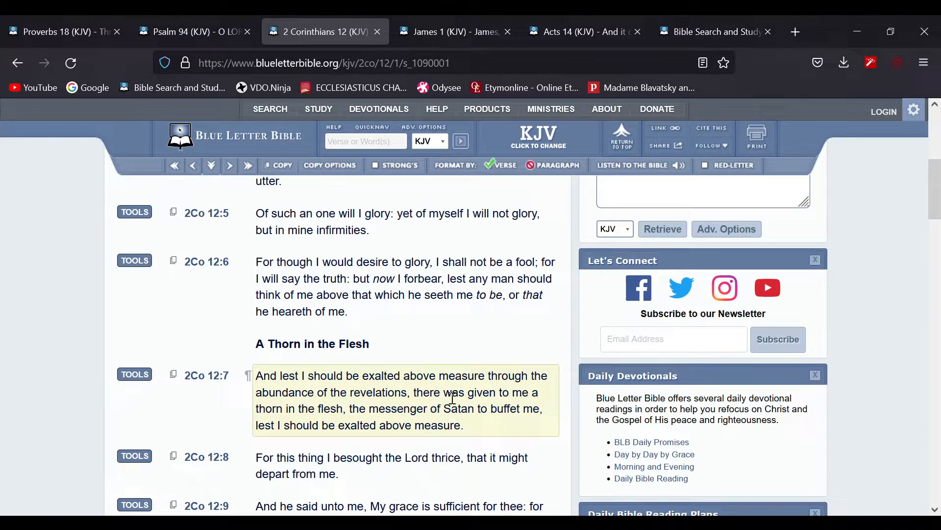
mouse_move(546, 404)
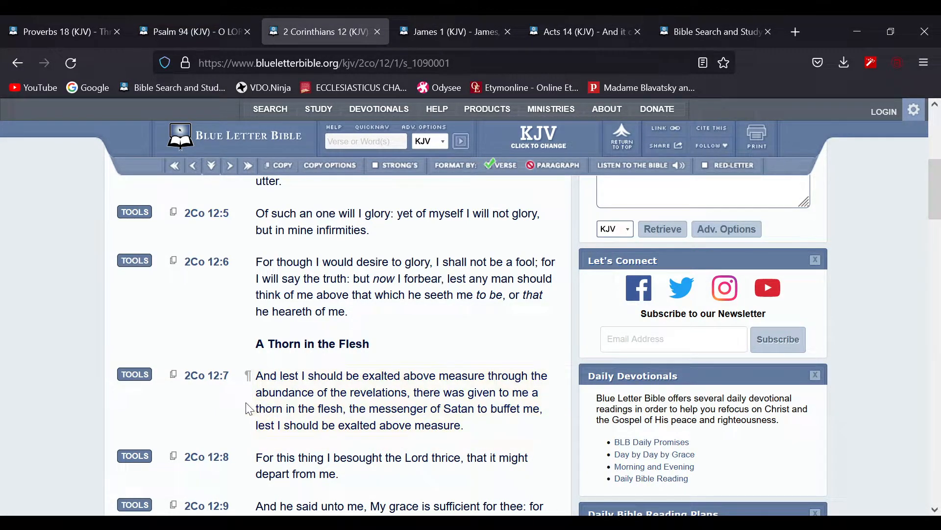
left_click(400, 400)
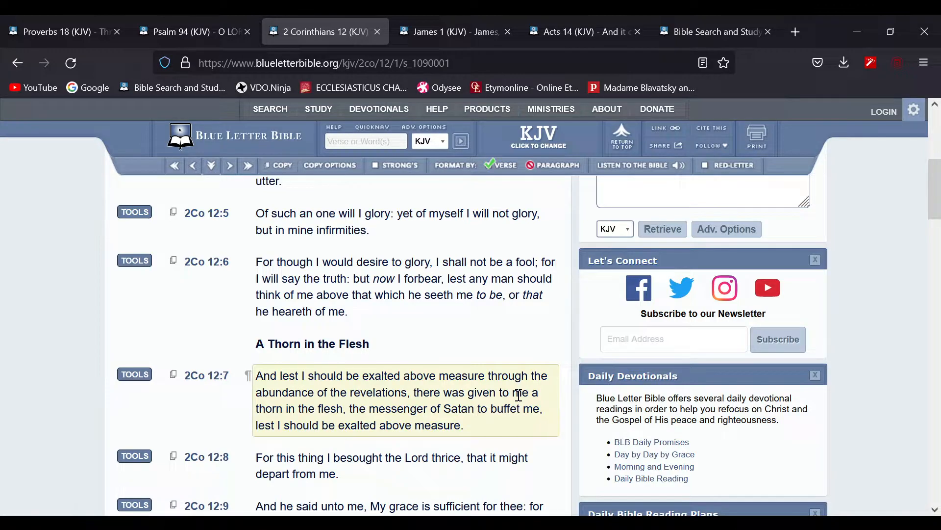
mouse_move(269, 411)
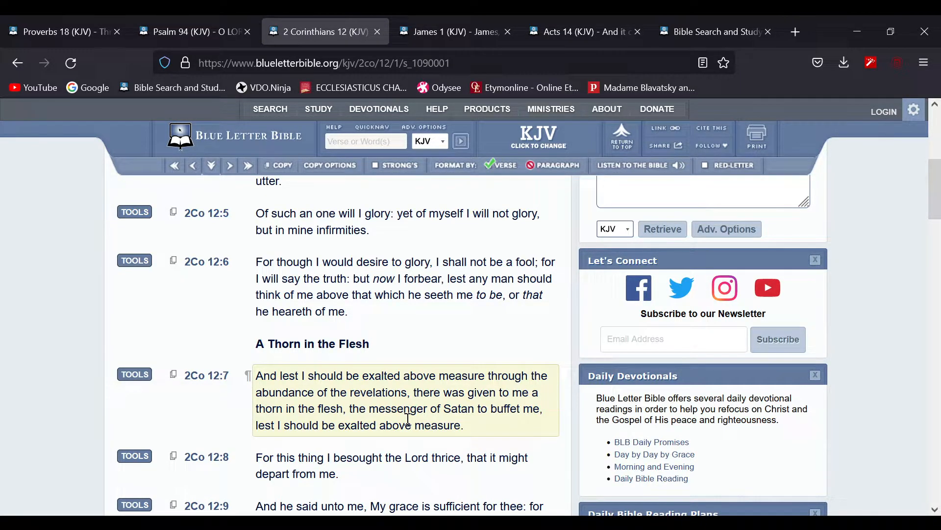
mouse_move(344, 414)
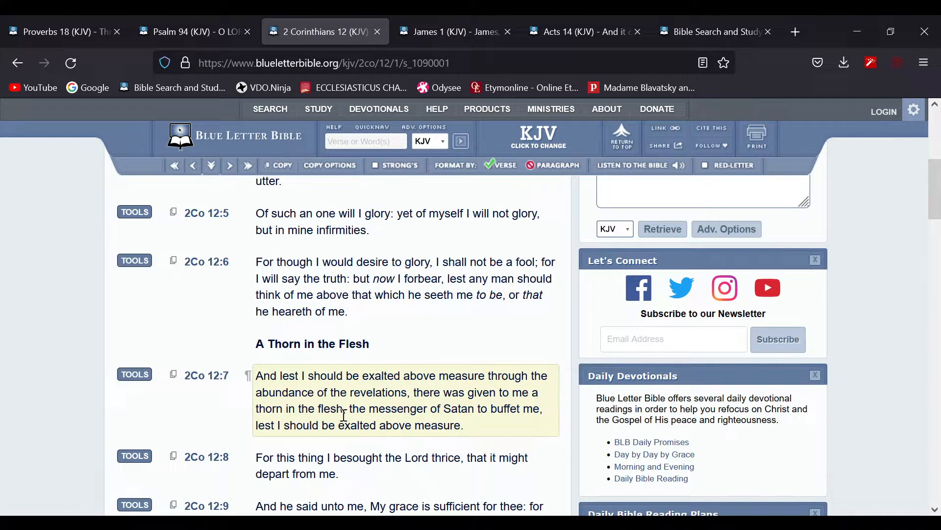
mouse_move(259, 408)
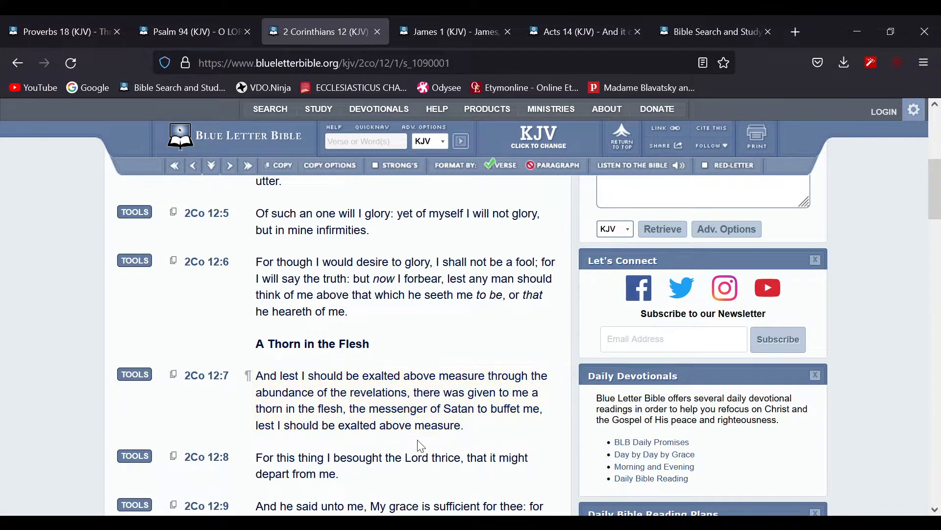
scroll("down", 3)
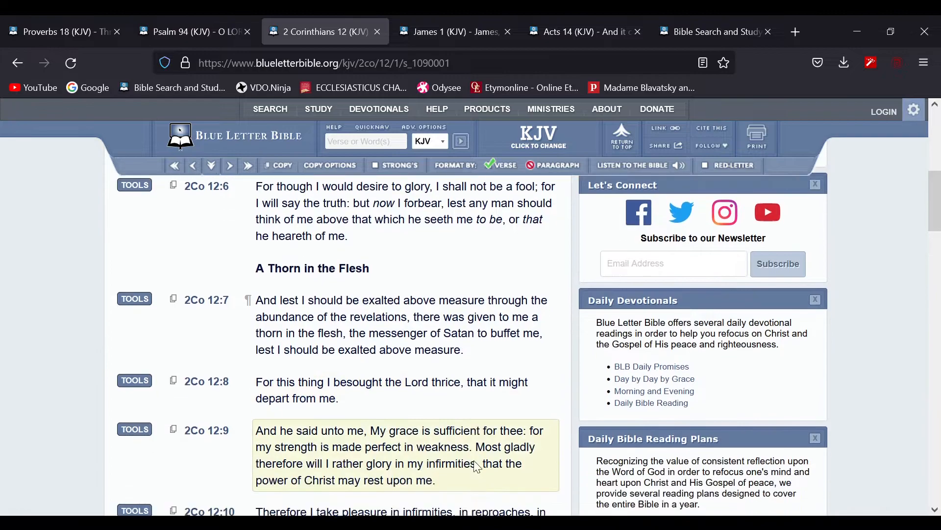
scroll("down", 3)
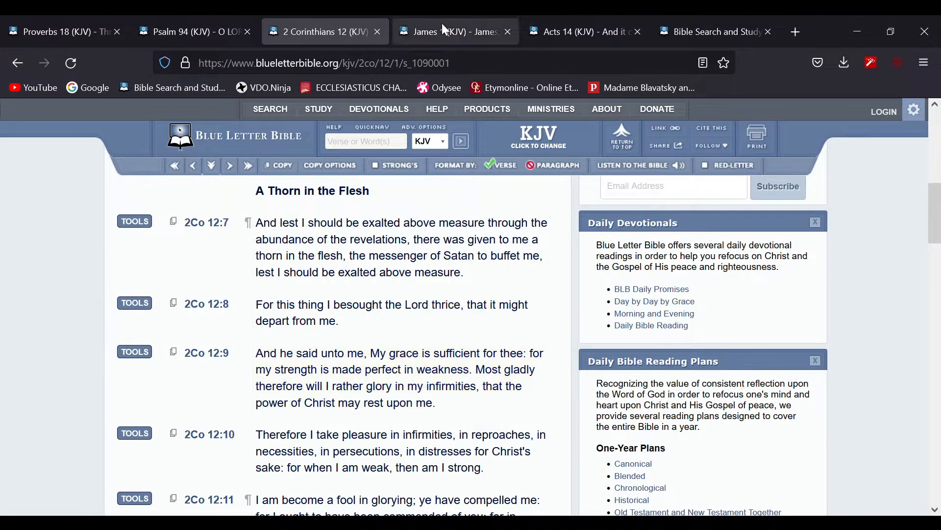
Switch to the James 1 KJV tab showing verses 1:2–7
left_click(447, 32)
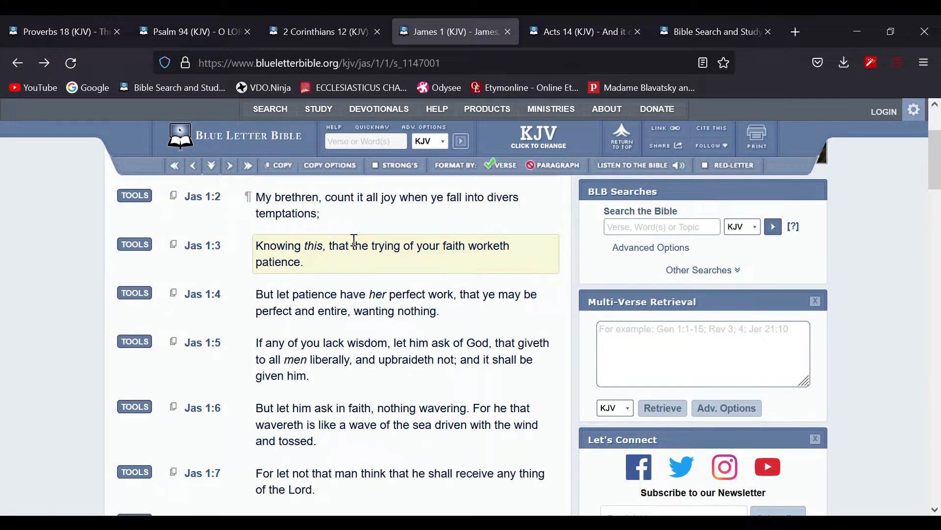
mouse_move(342, 277)
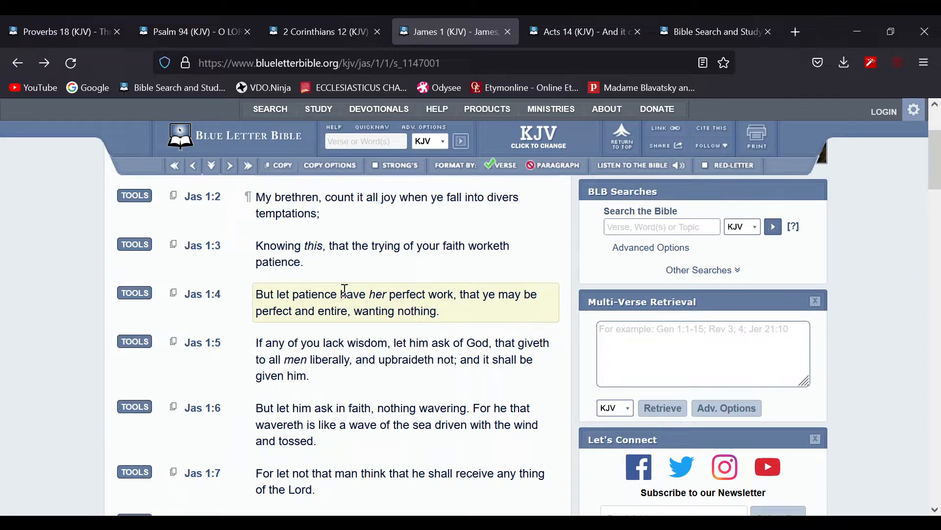
mouse_move(343, 289)
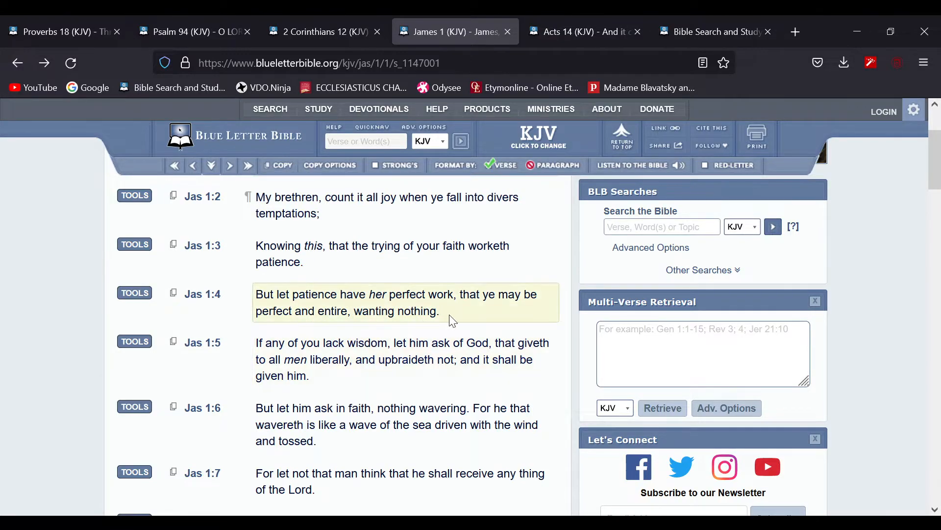
mouse_move(337, 311)
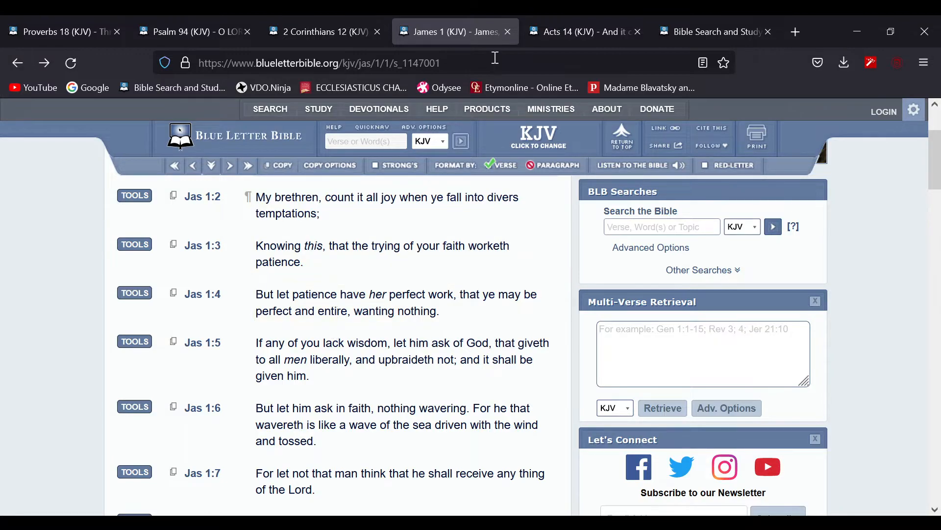
Switch to the Acts 14 KJV tab and highlight verse 14:22
left_click(583, 31)
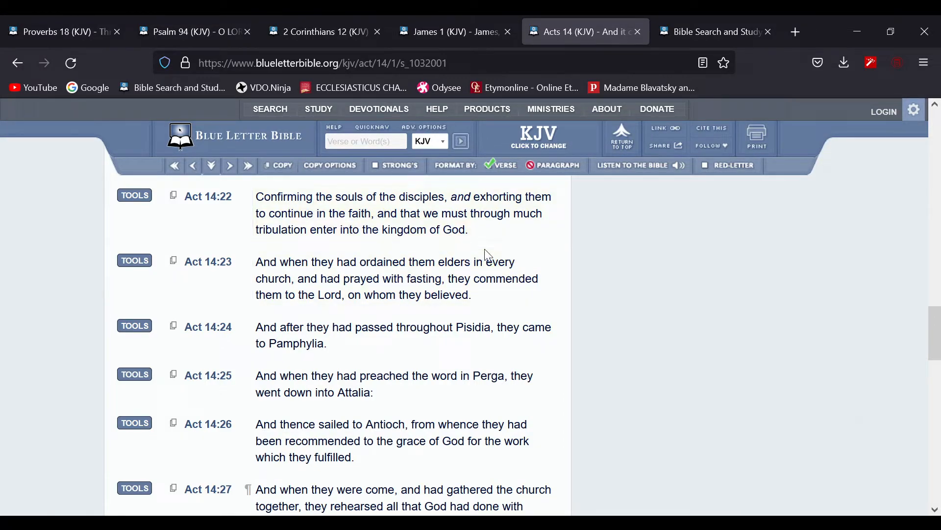
left_click(396, 213)
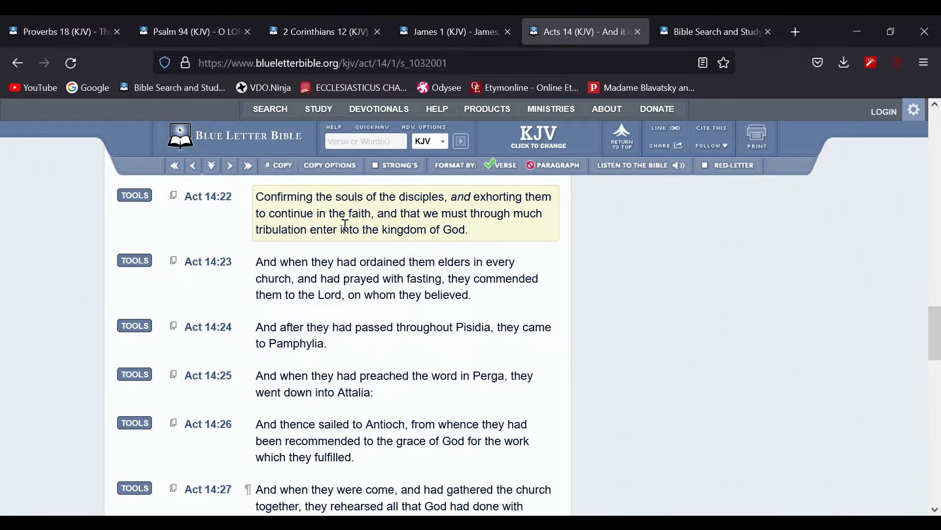
mouse_move(369, 246)
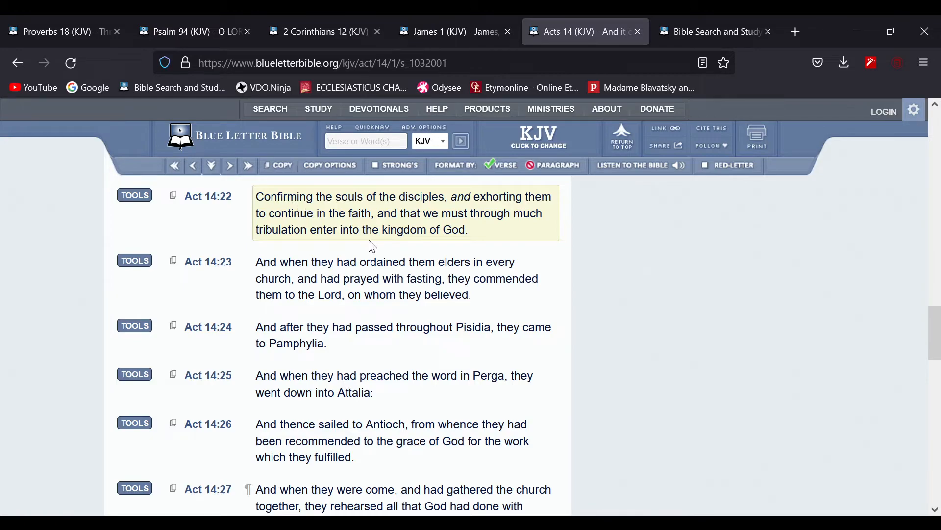
mouse_move(324, 227)
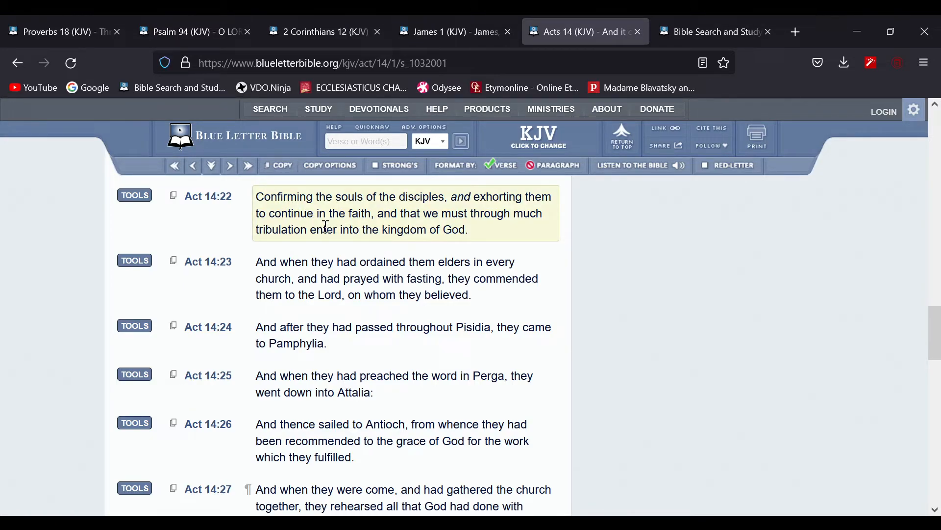